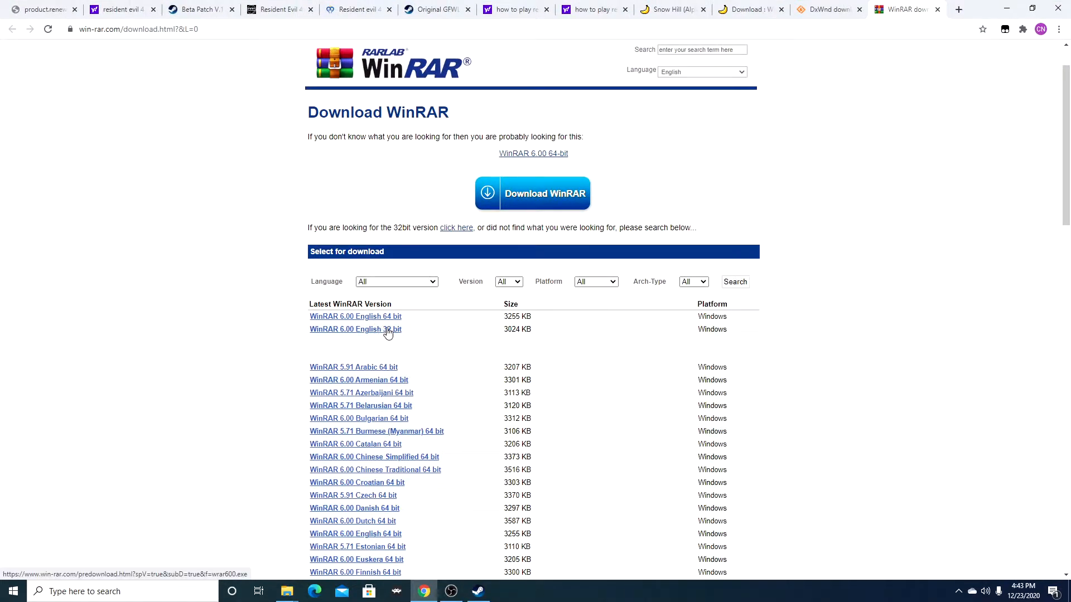
mouse_move(356, 339)
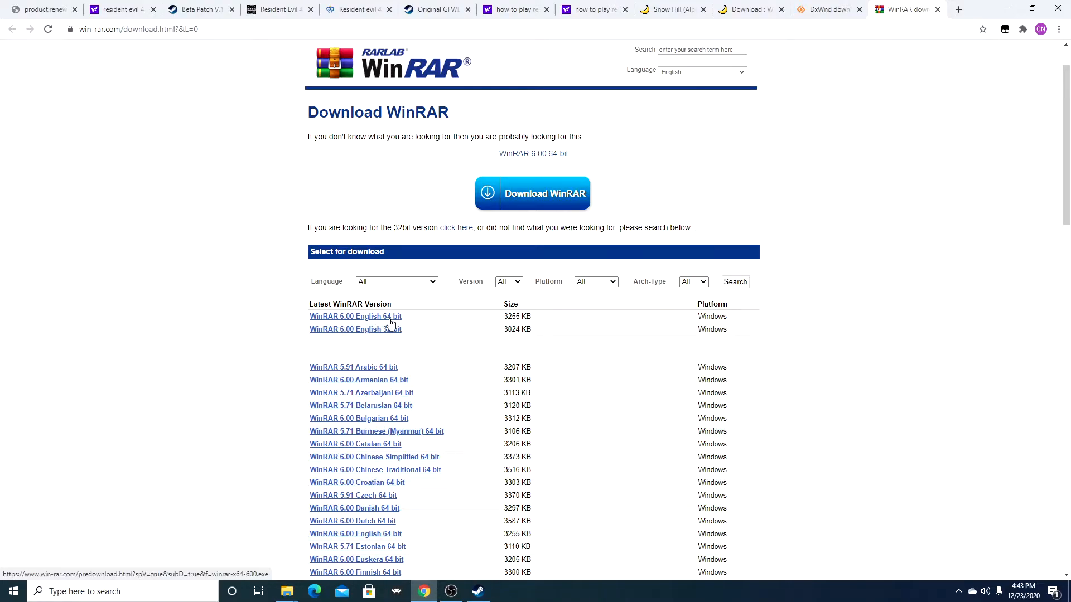
- Go to the WinRAR 6.00 English 64-bit download page on win-rar.com
left_click(355, 316)
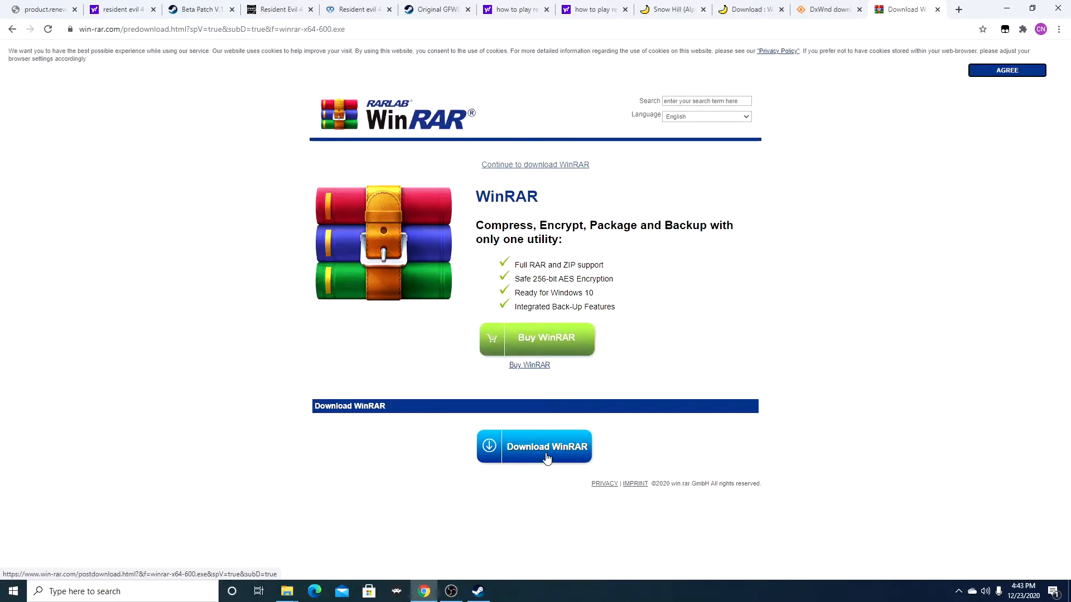
mouse_move(481, 469)
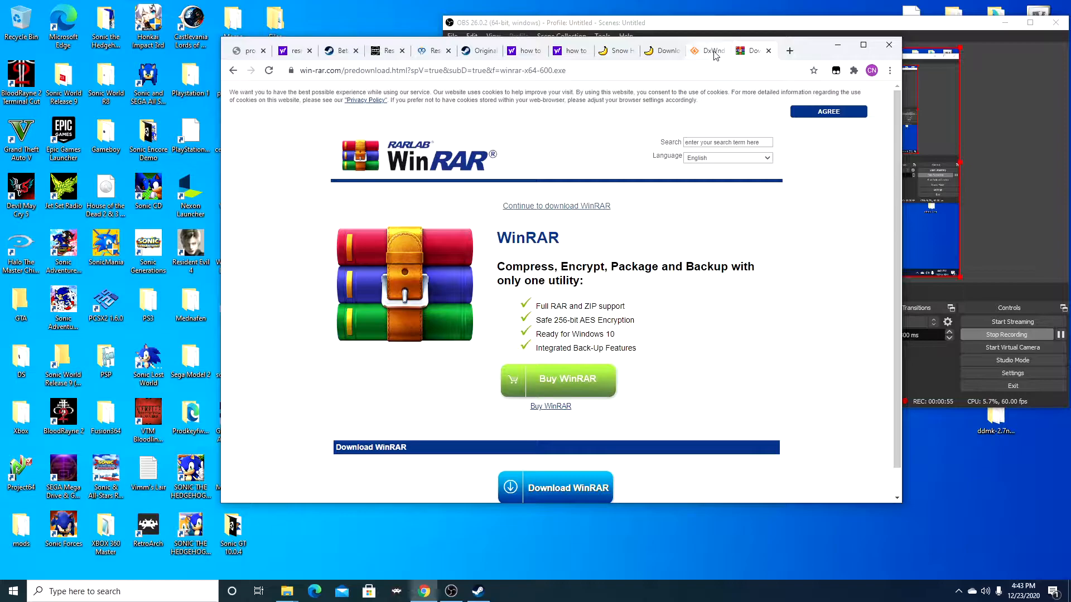
- Download the DxWnd v2_05_60_build.rar archive from SourceForge and open it in WinRAR
left_click(710, 51)
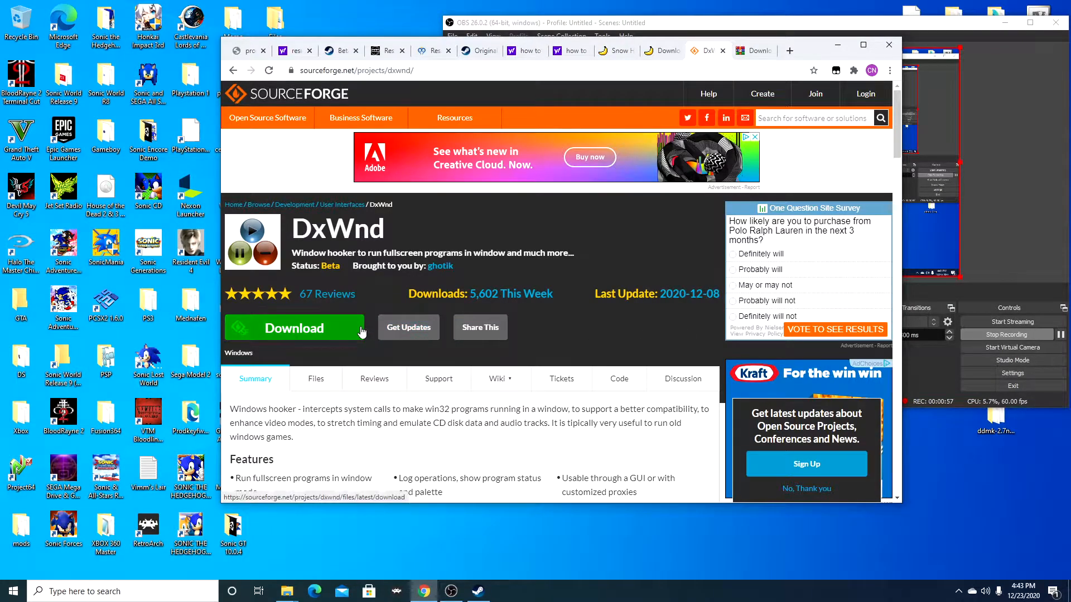
left_click(325, 337)
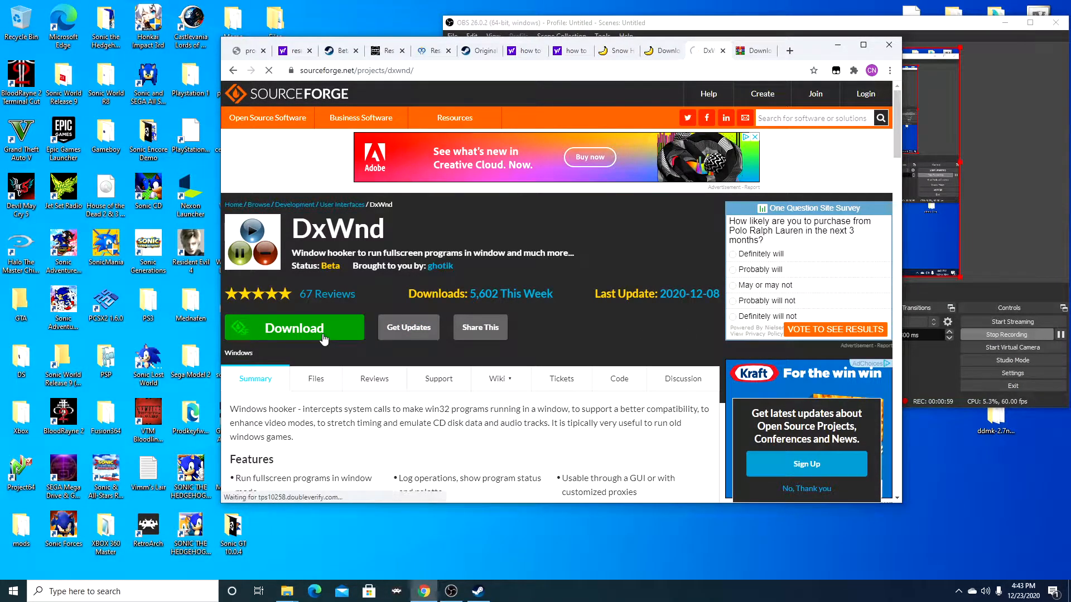
left_click(294, 327)
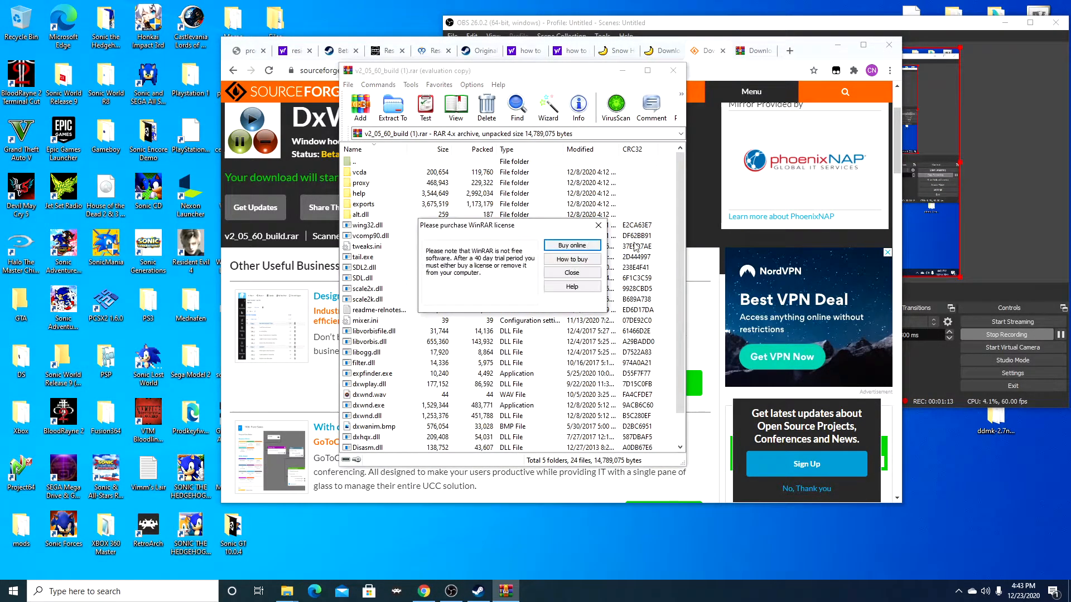
- Dismiss the WinRAR license reminder and extract the DxWnd files into the desktop DXDM folder
left_click(571, 273)
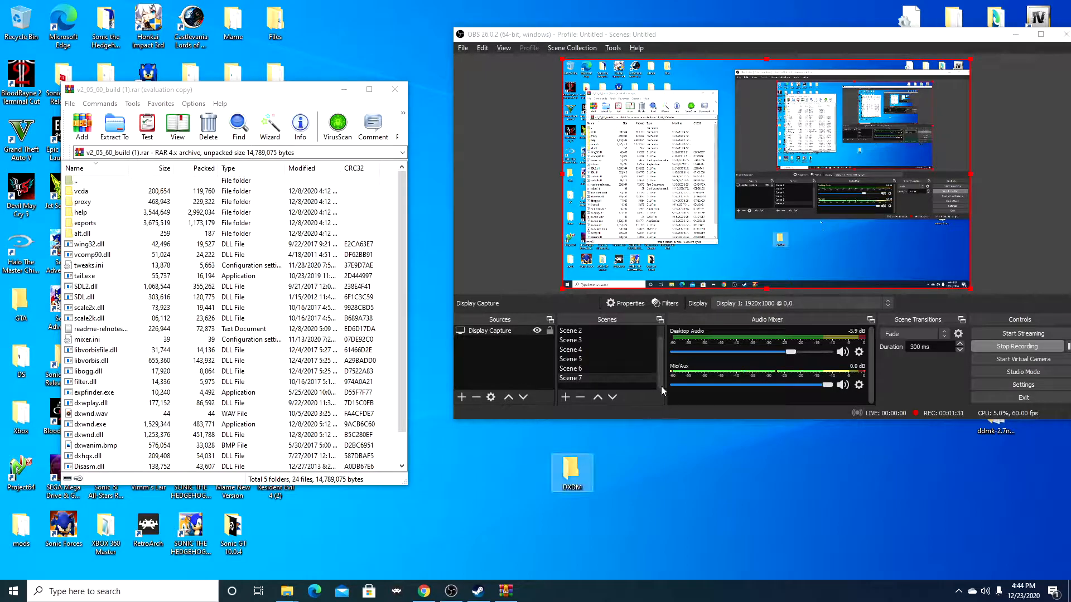
scroll("down", 3)
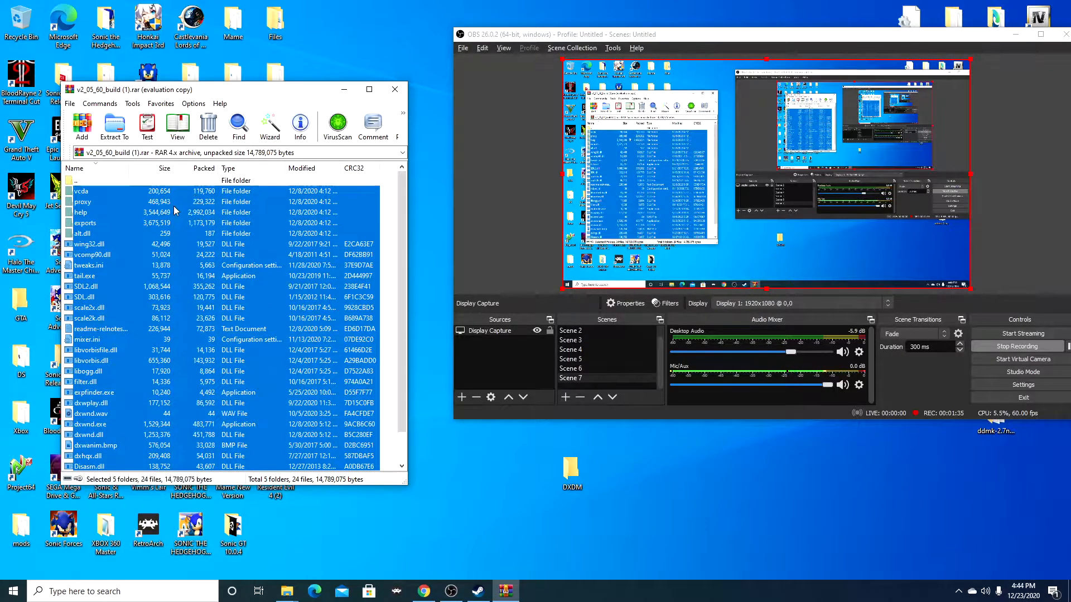
left_click(114, 126)
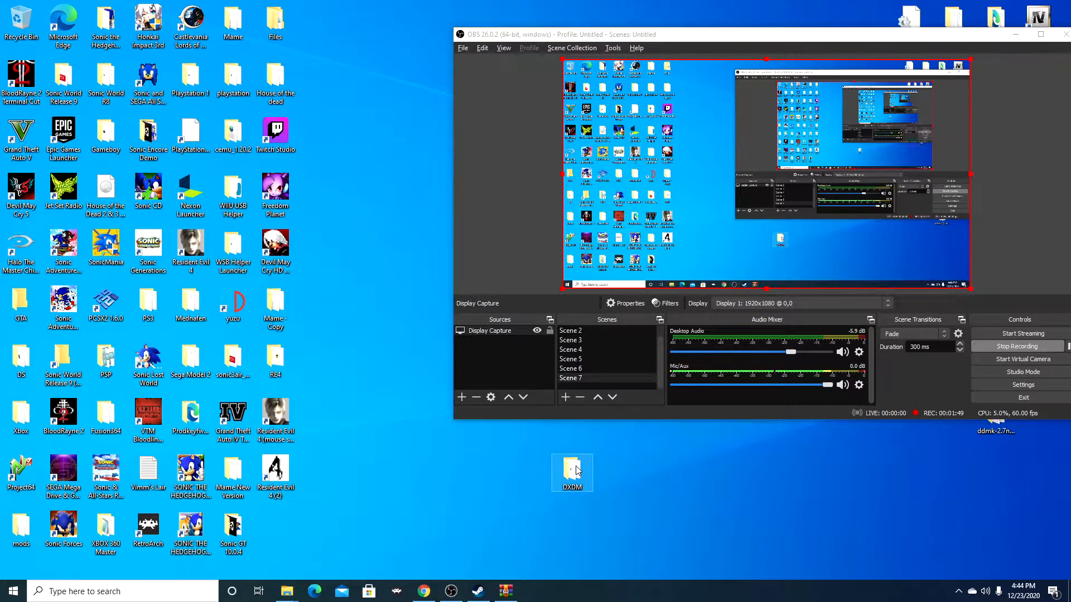
- Launch dxwnd.exe from the DXDM folder and dismiss its documentation notice
double_click(572, 471)
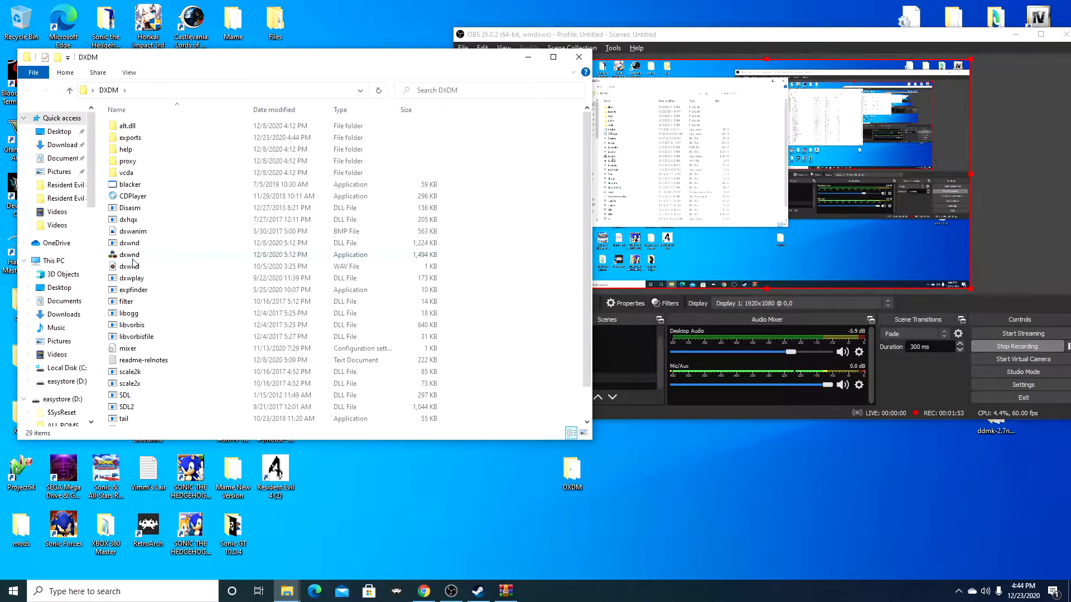
double_click(130, 254)
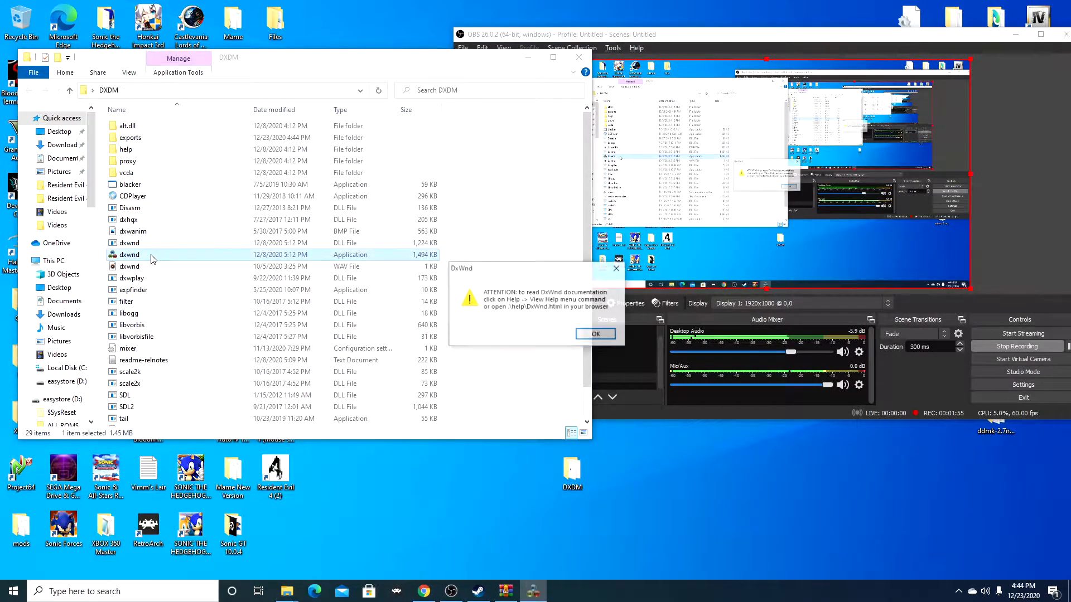
left_click(595, 334)
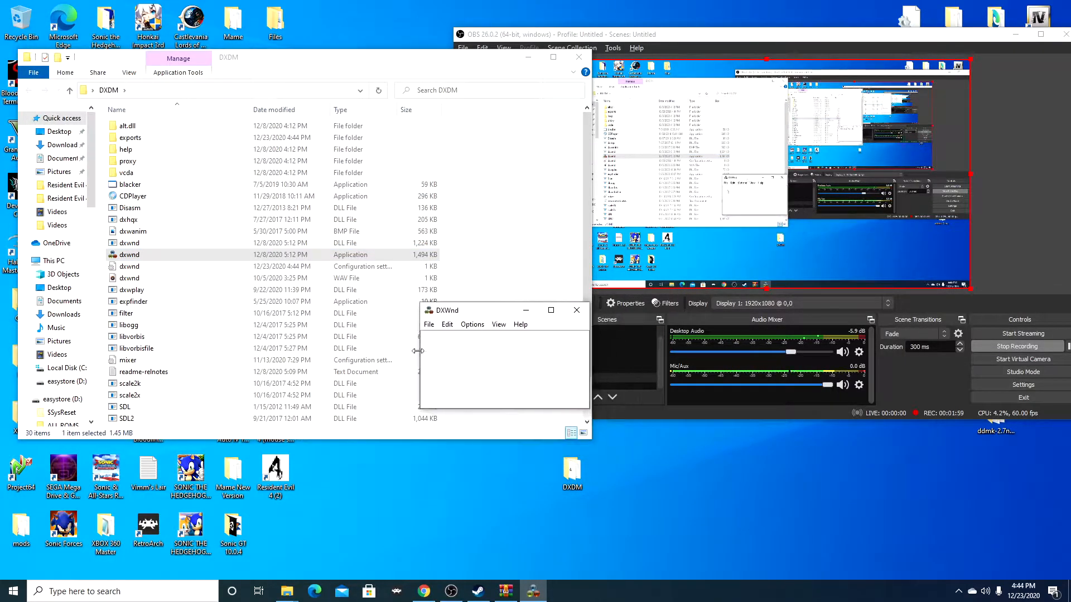
left_click(447, 324)
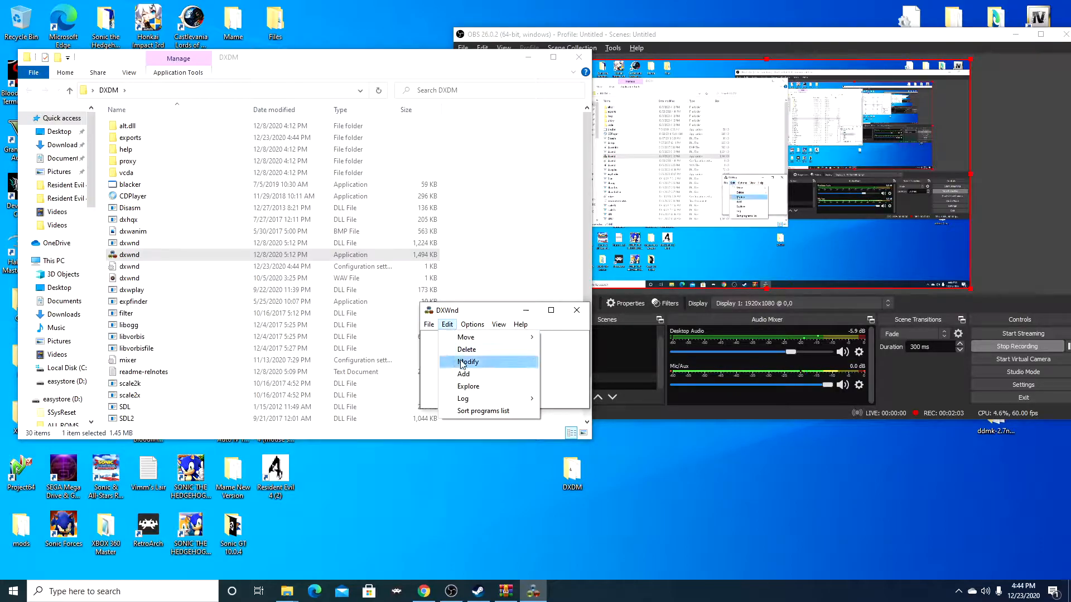
- Add a DxWnd entry with path D:\SteamLibrary\steamapps\common\Sonic Generations\SonicGenerations.exe
left_click(467, 362)
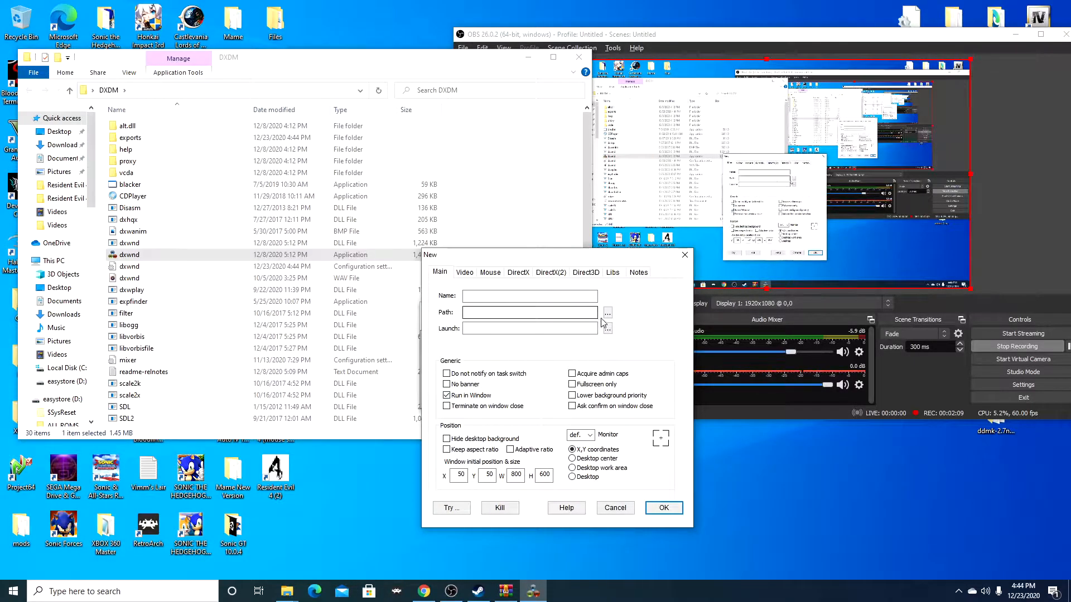
left_click(607, 313)
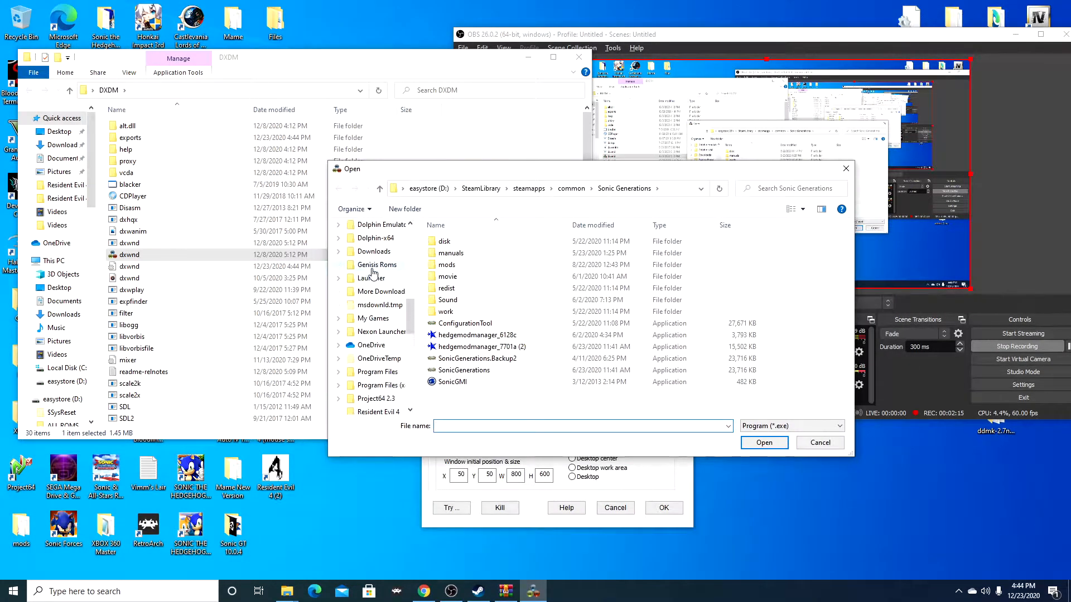
left_click(372, 295)
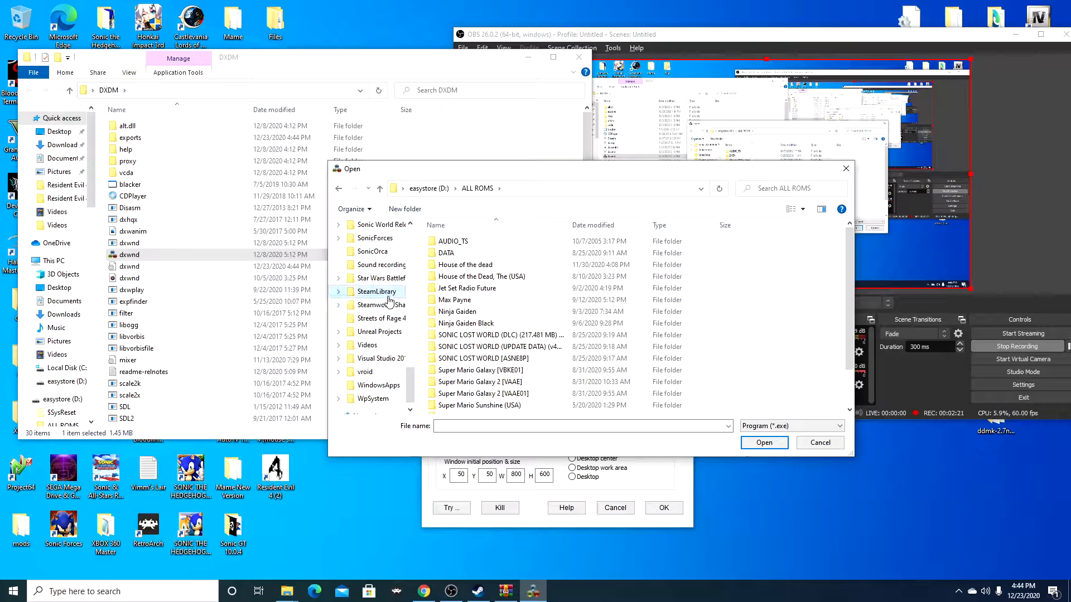
double_click(376, 291)
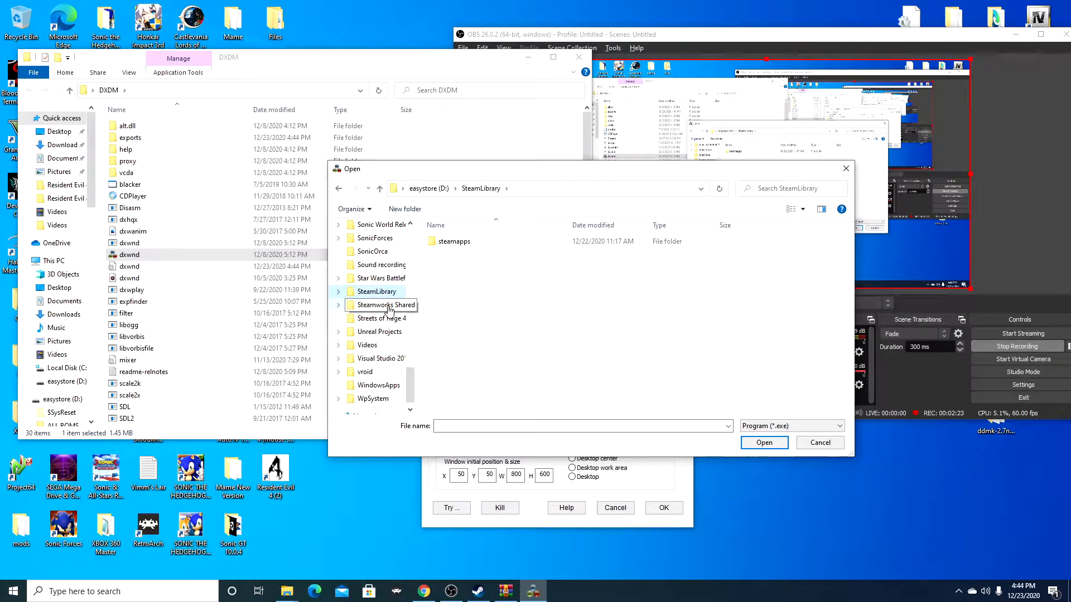
double_click(454, 241)
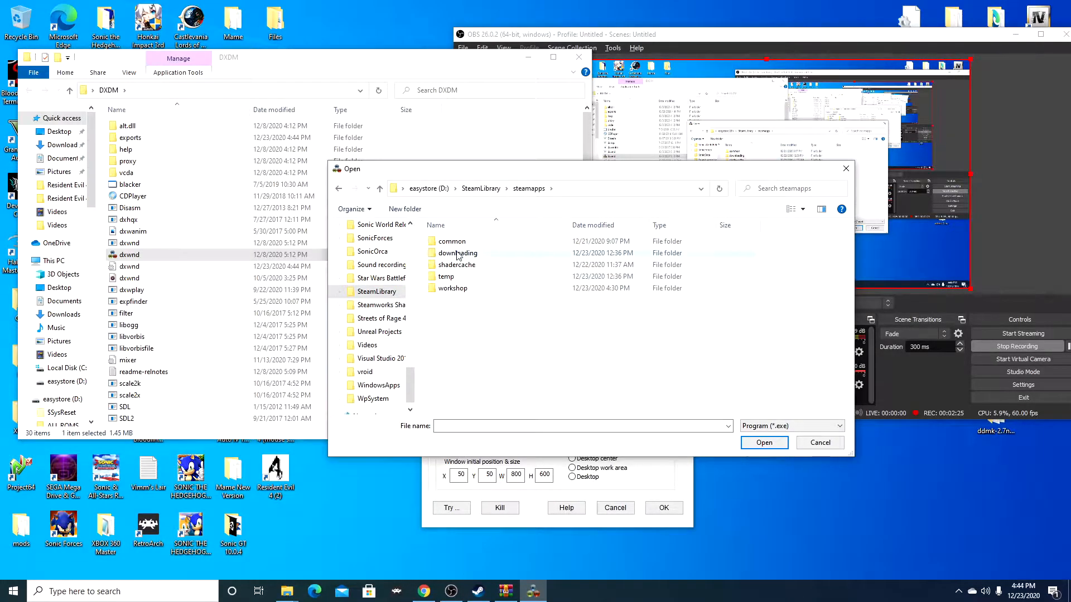
double_click(453, 241)
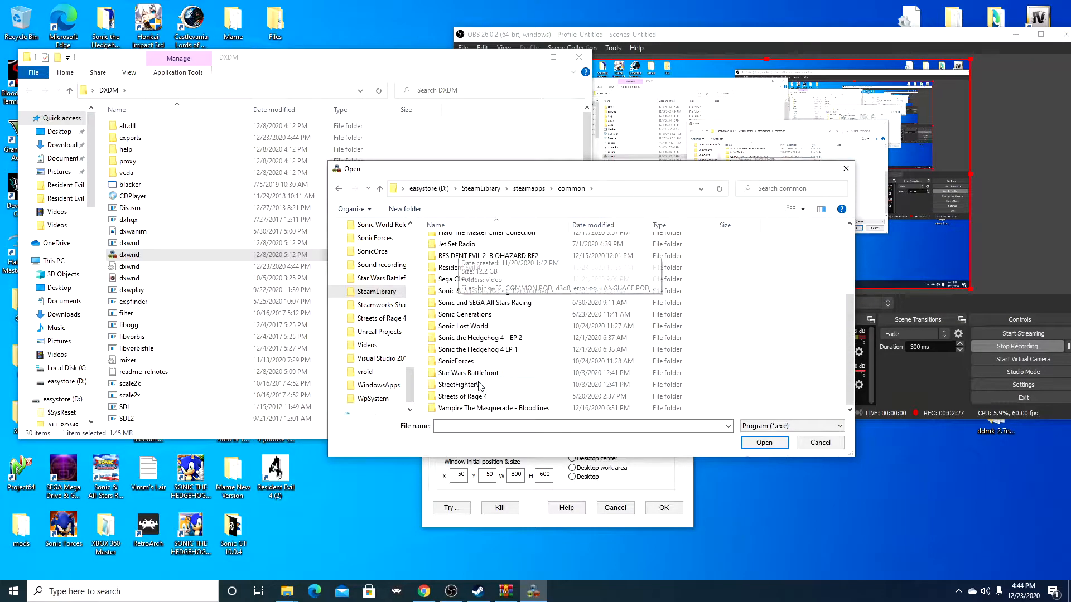
double_click(465, 314)
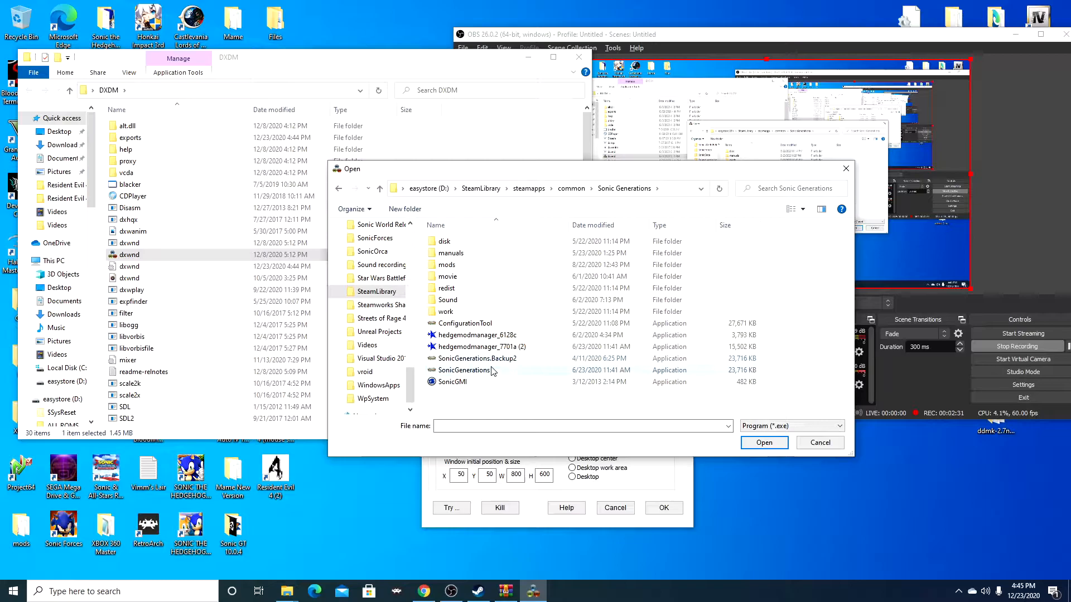
left_click(464, 371)
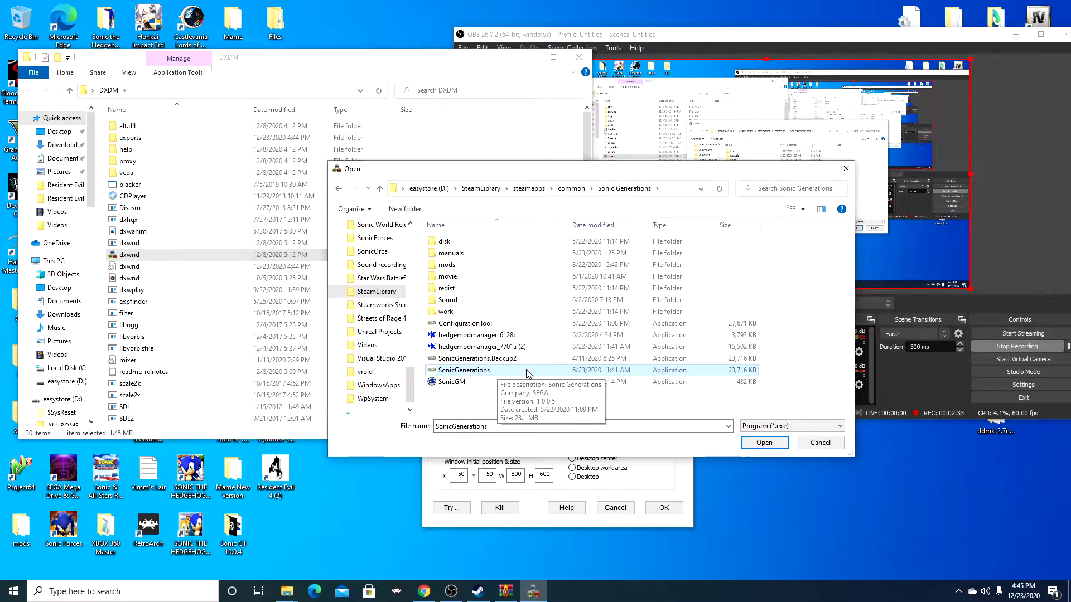
left_click(764, 442)
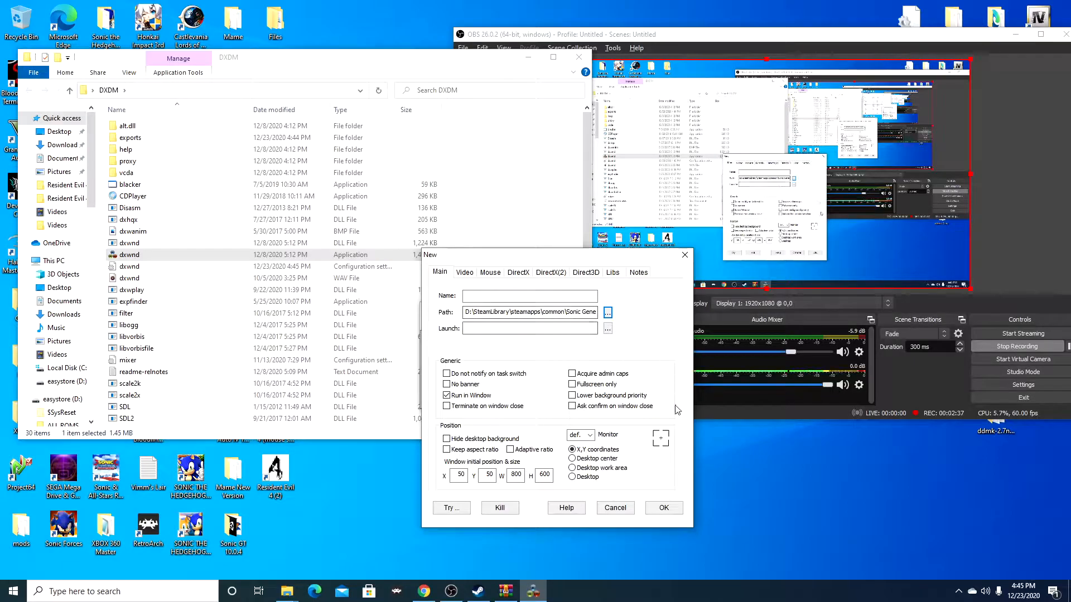
mouse_move(582, 263)
type("0")
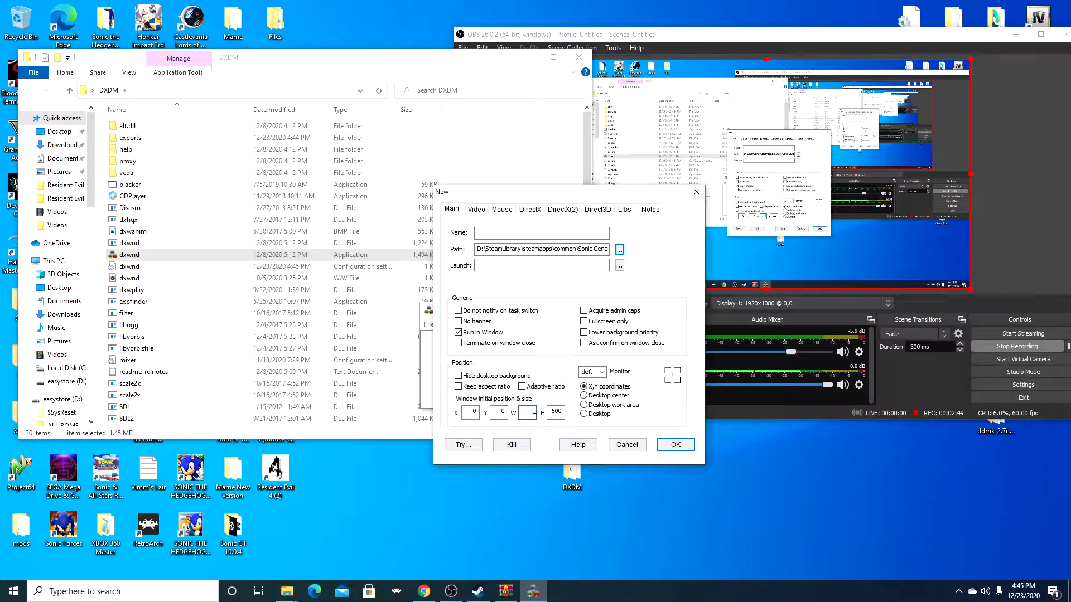
- Save the entry with a 1280x720 window, Native video resolution and DirectX9 hook
type("1280")
left_click(556, 412)
type("720")
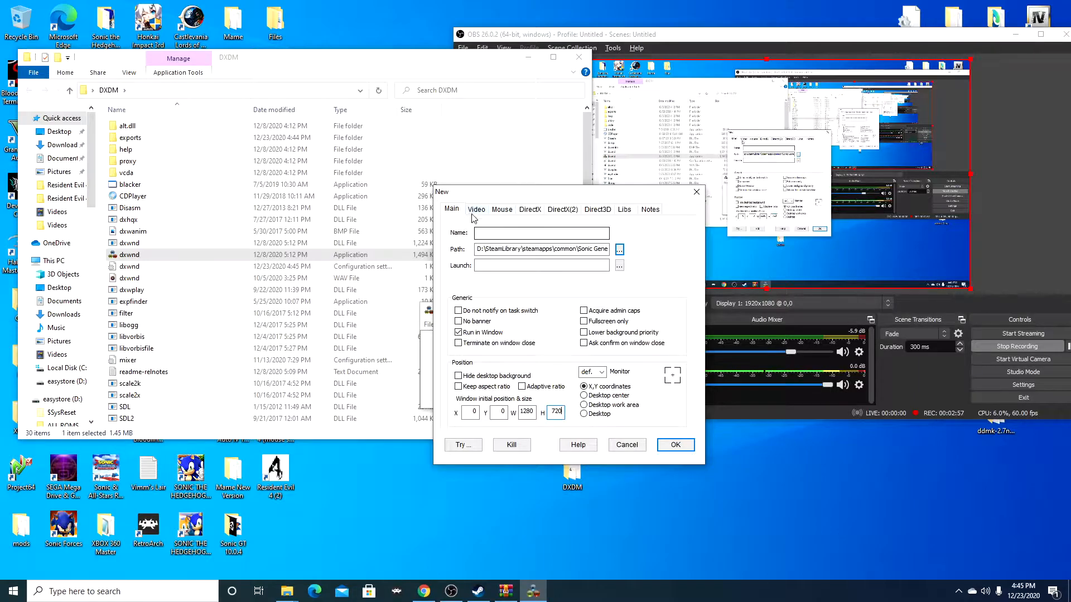
left_click(477, 209)
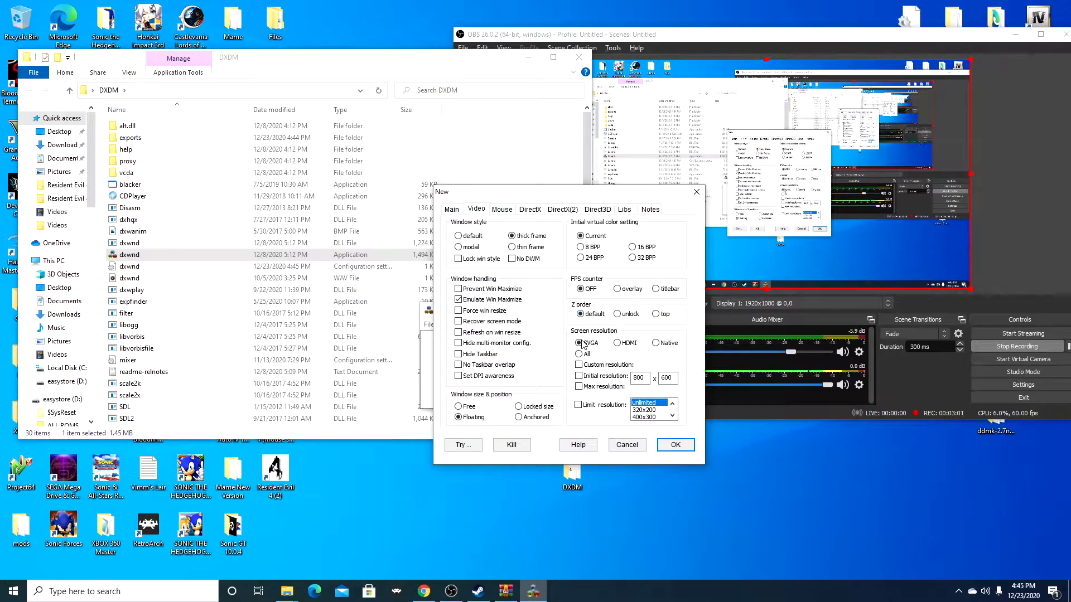
left_click(655, 342)
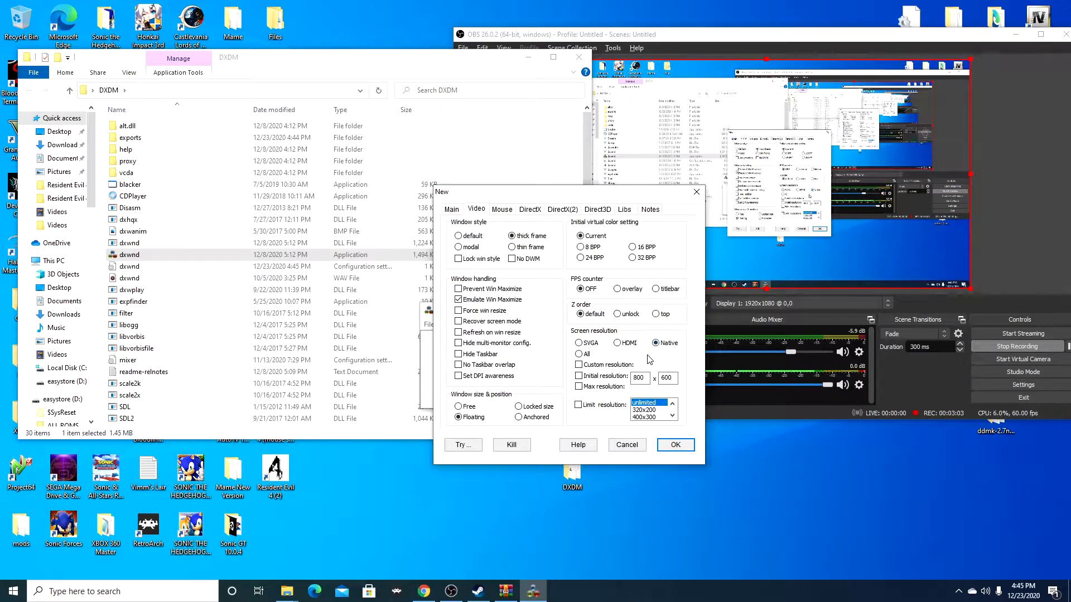
mouse_move(562, 215)
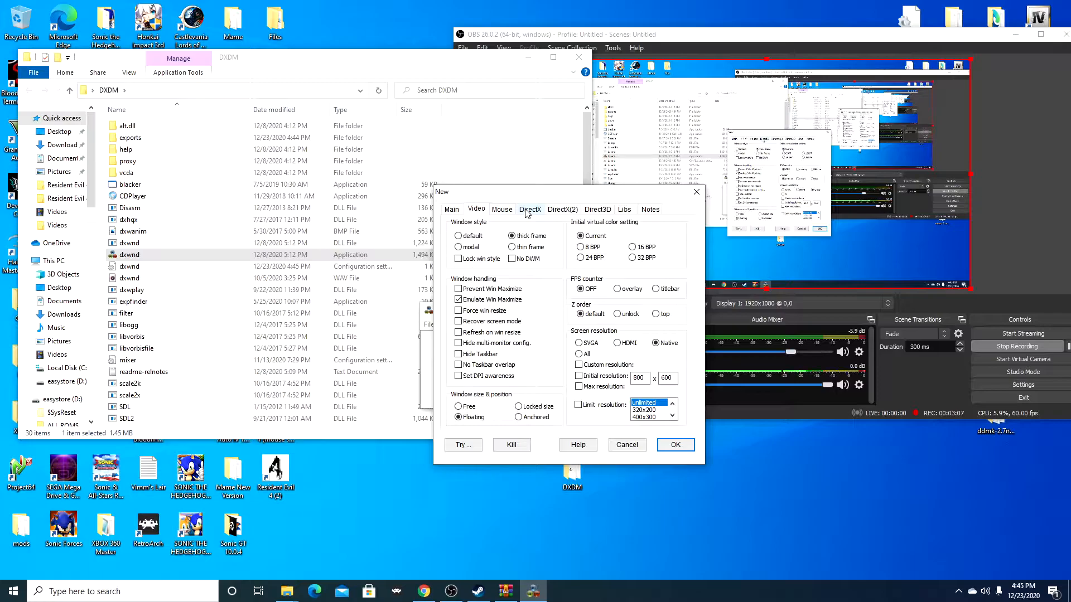
left_click(530, 209)
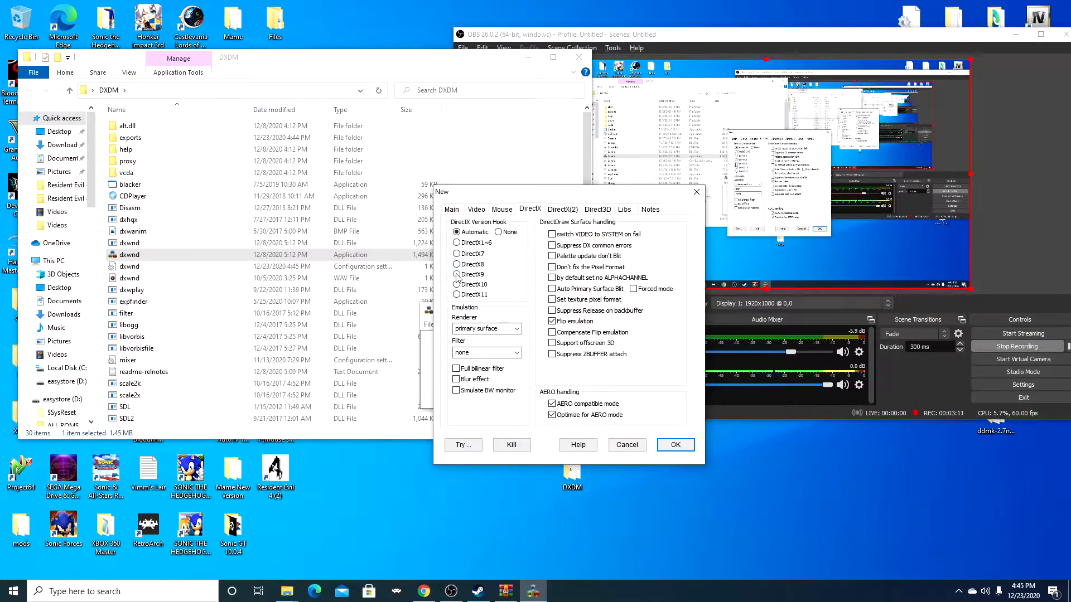
left_click(675, 445)
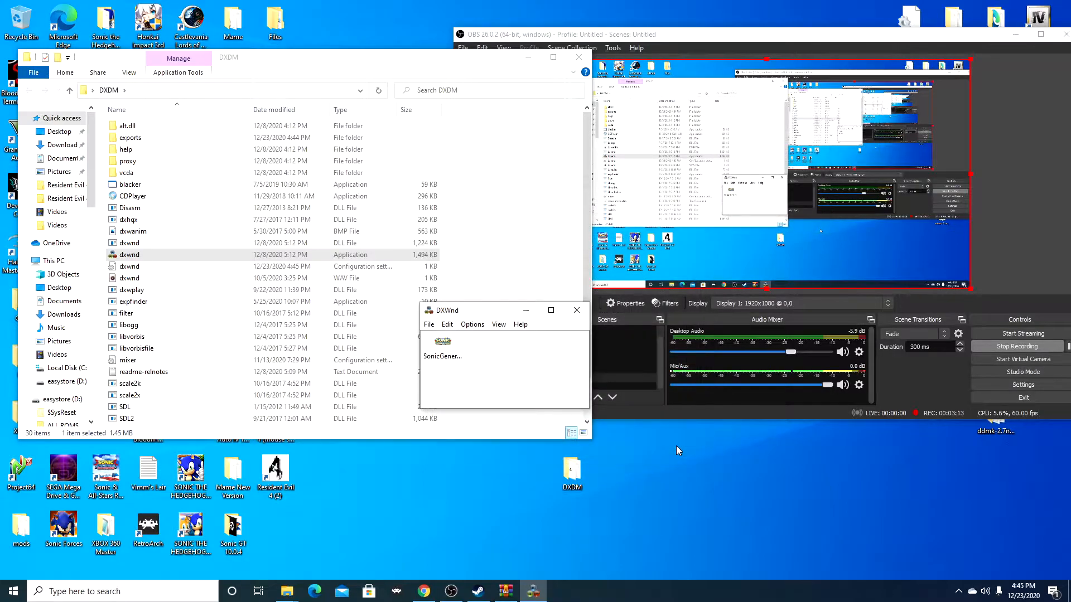
- Launch Sonic Generations from its DxWnd entry and let it load in a window
left_click(443, 345)
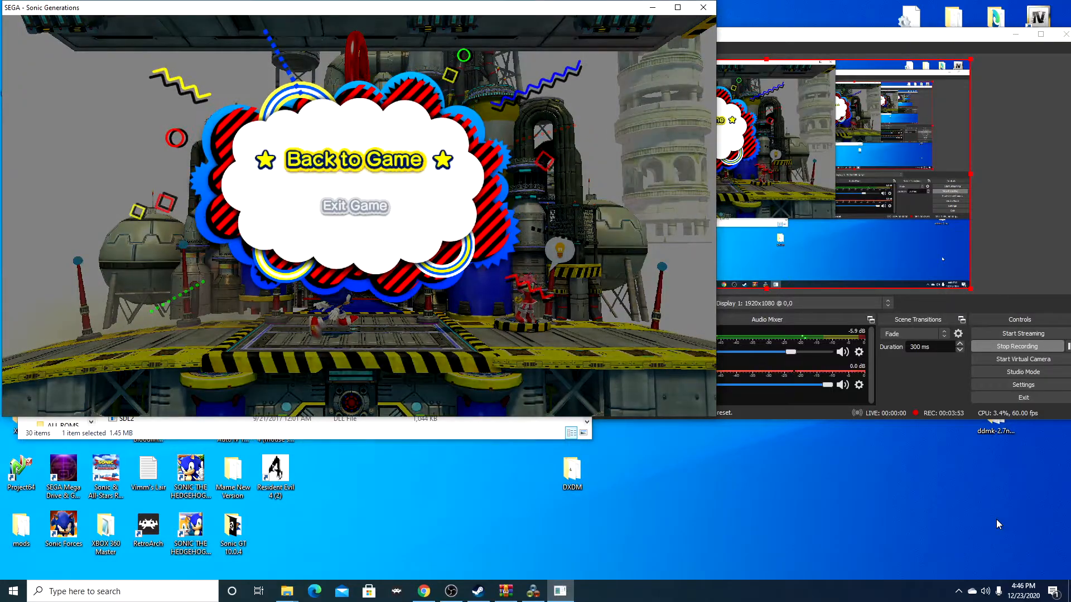
left_click(354, 159)
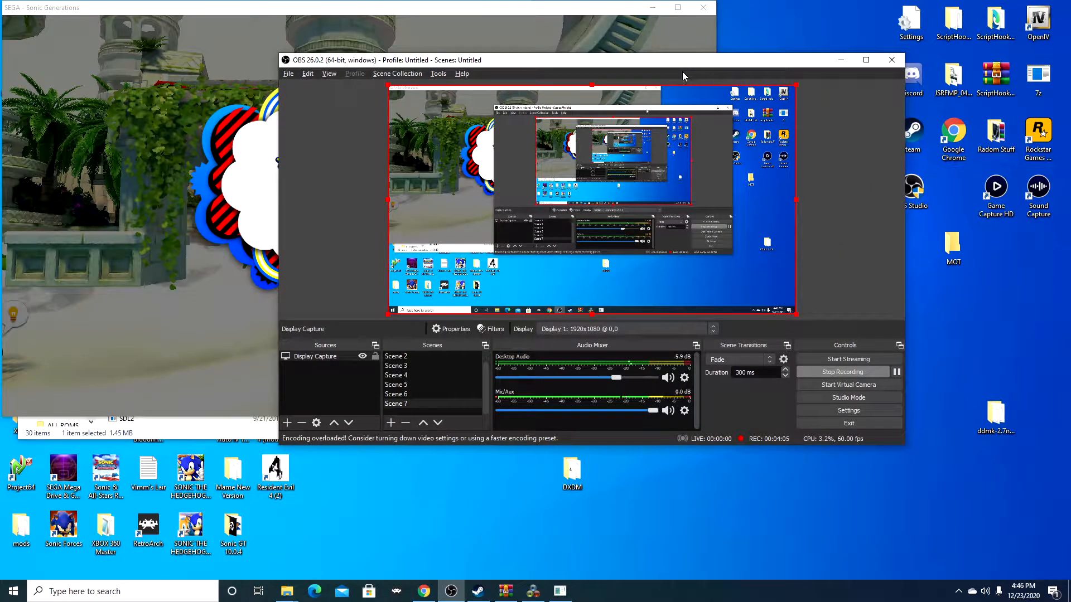
mouse_move(999, 373)
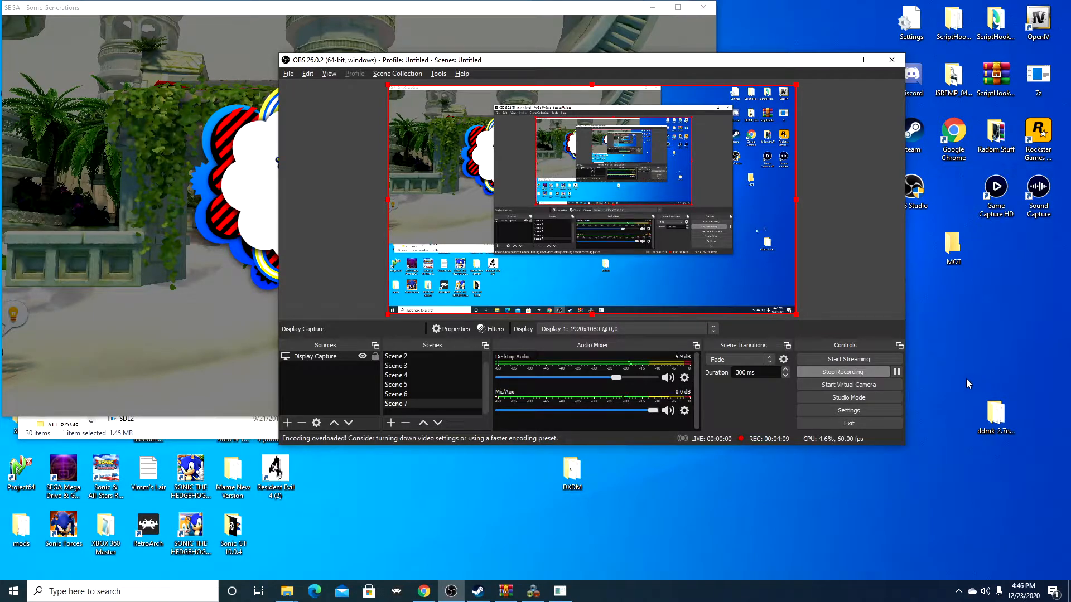
mouse_move(986, 390)
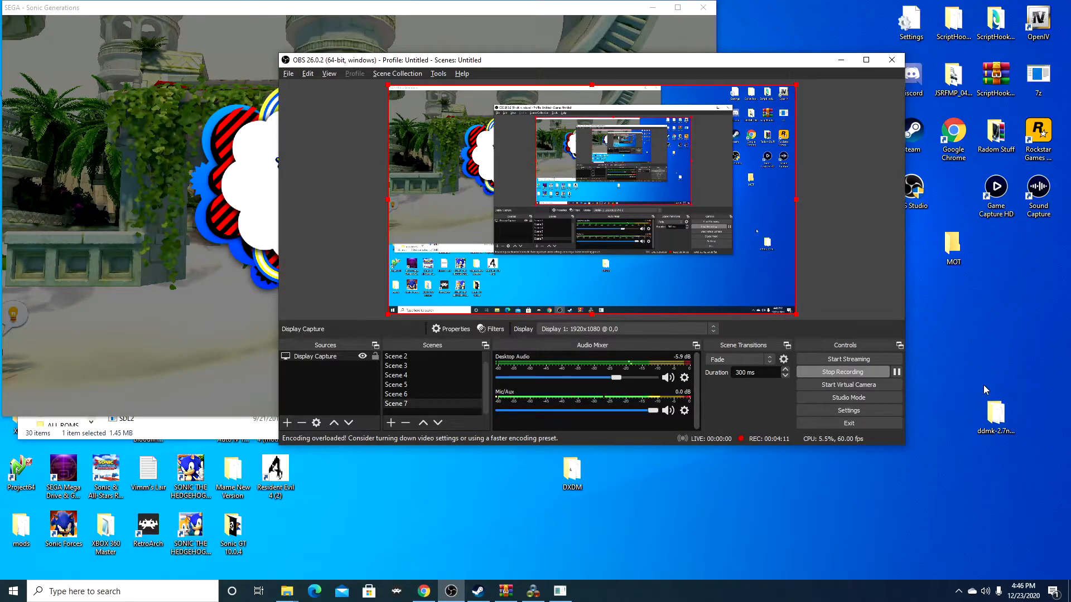